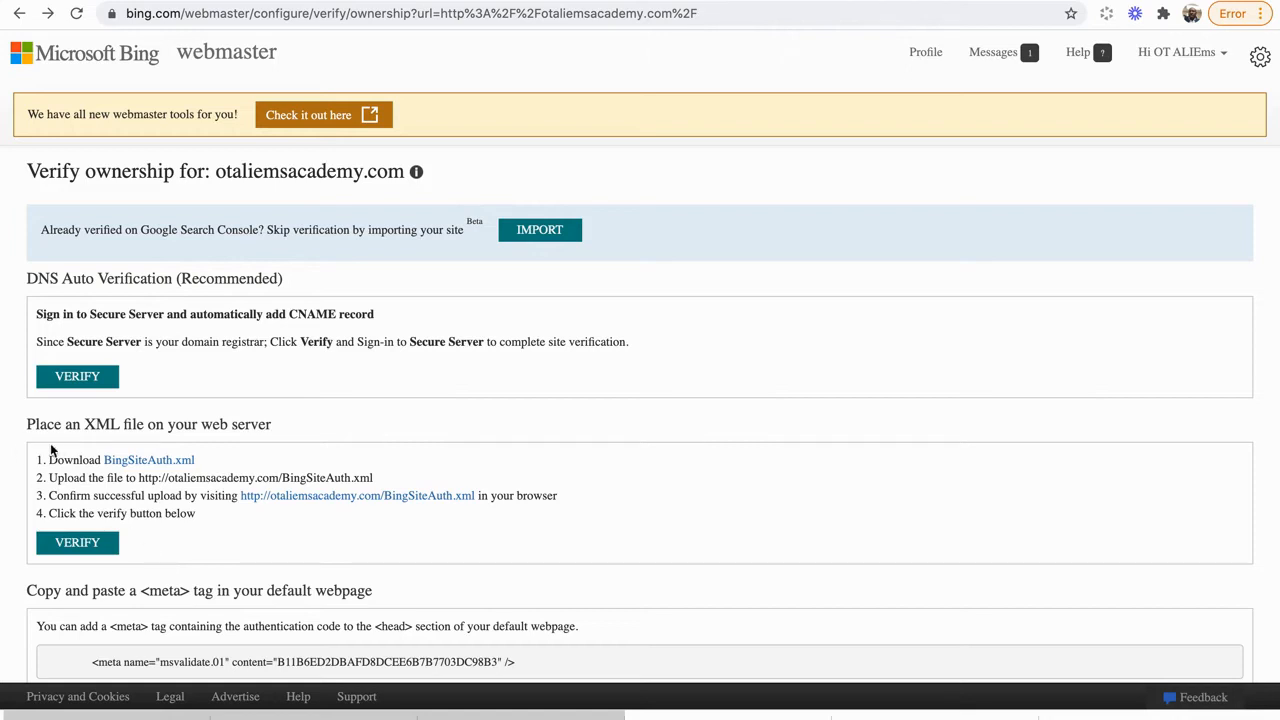
pyautogui.moveTo(84, 450)
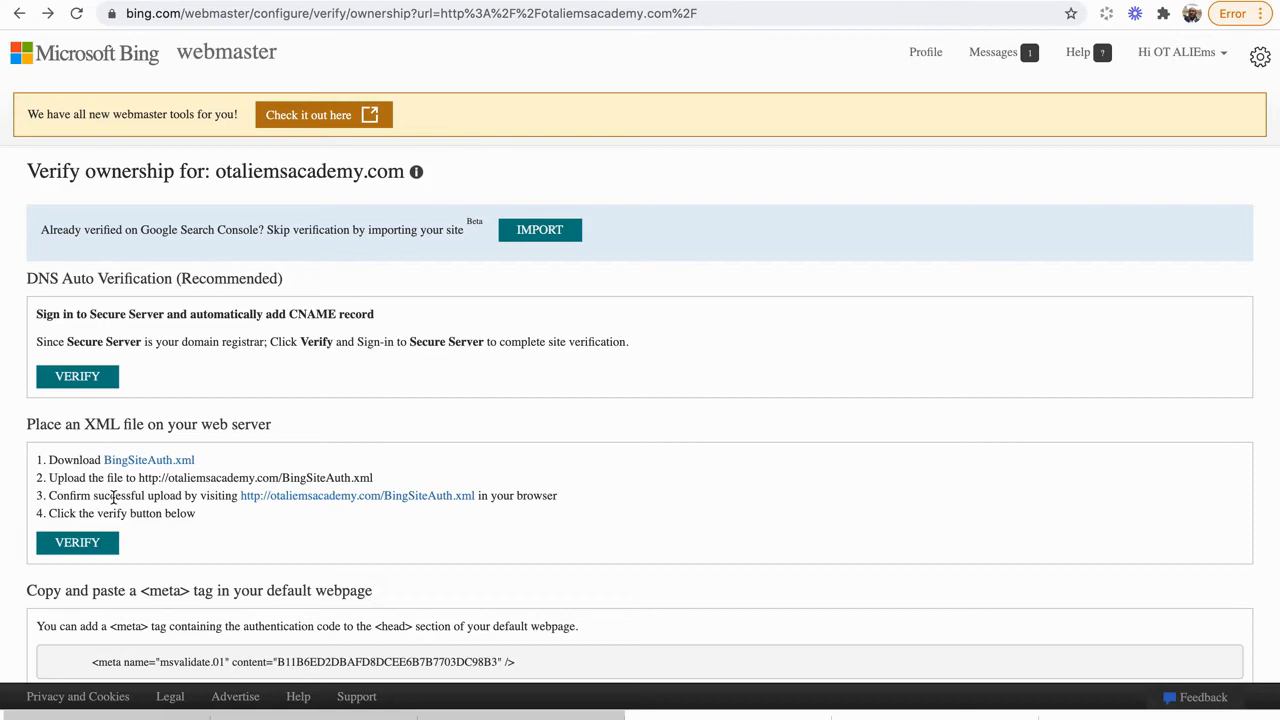
pyautogui.moveTo(76, 376)
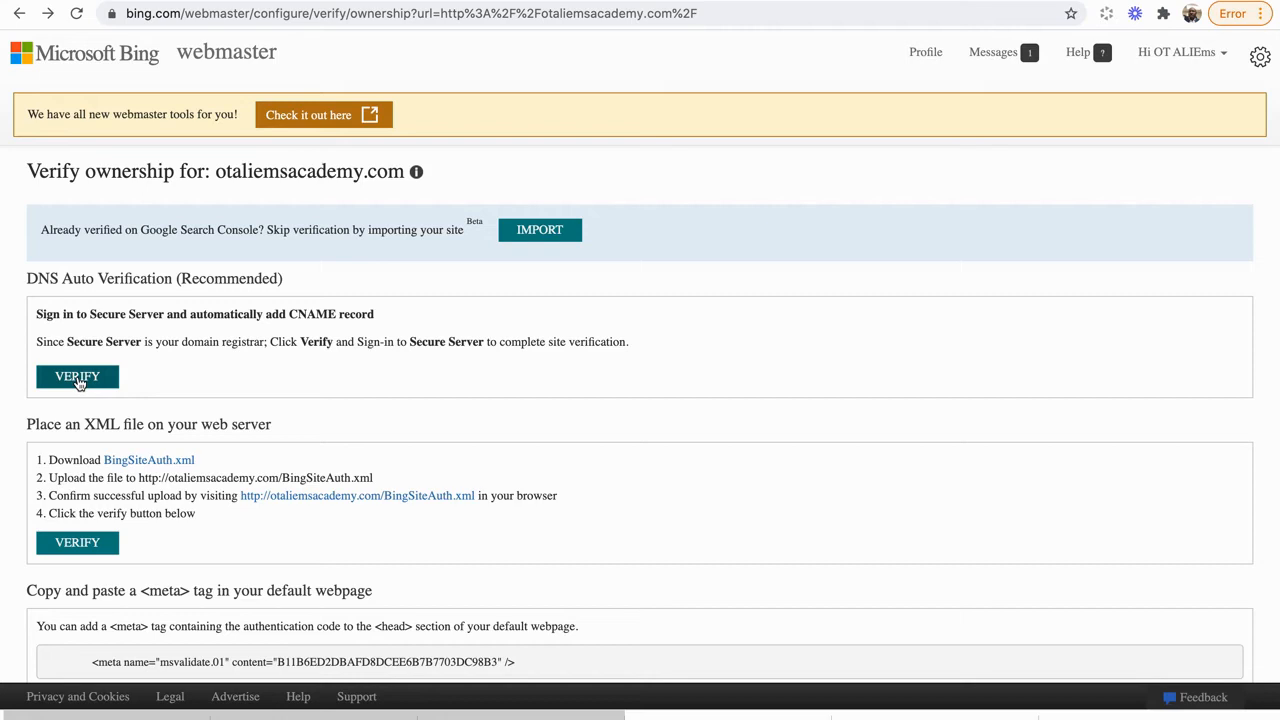
# - Start DNS Auto Verification and approve the GoDaddy request to enable Bing Webmaster for otaliemsacademy.com
pyautogui.click(76, 376)
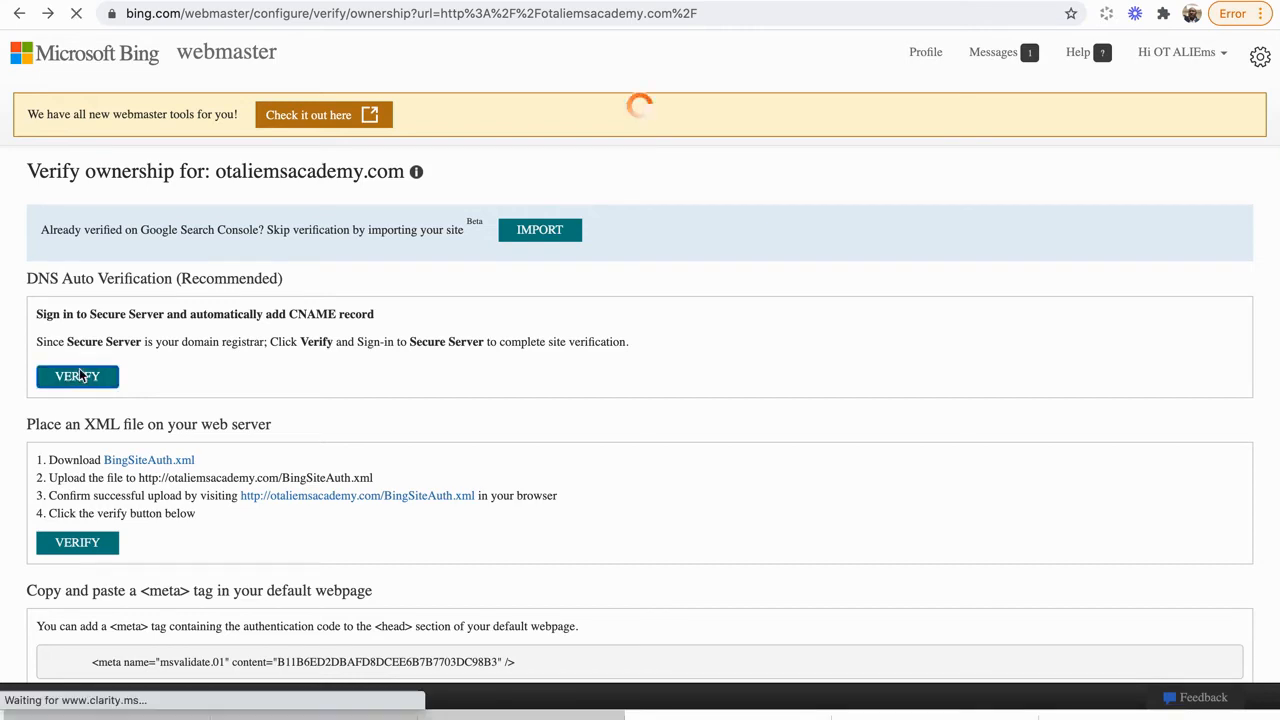
pyautogui.click(76, 376)
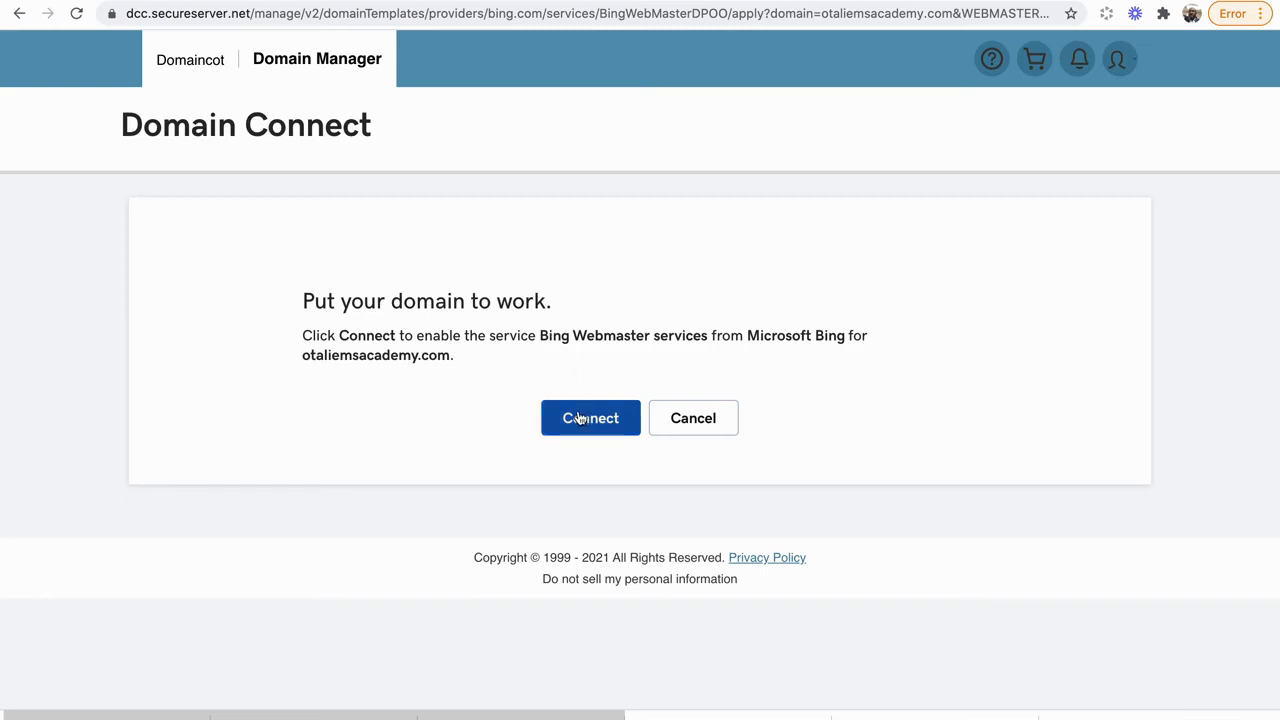
pyautogui.click(590, 418)
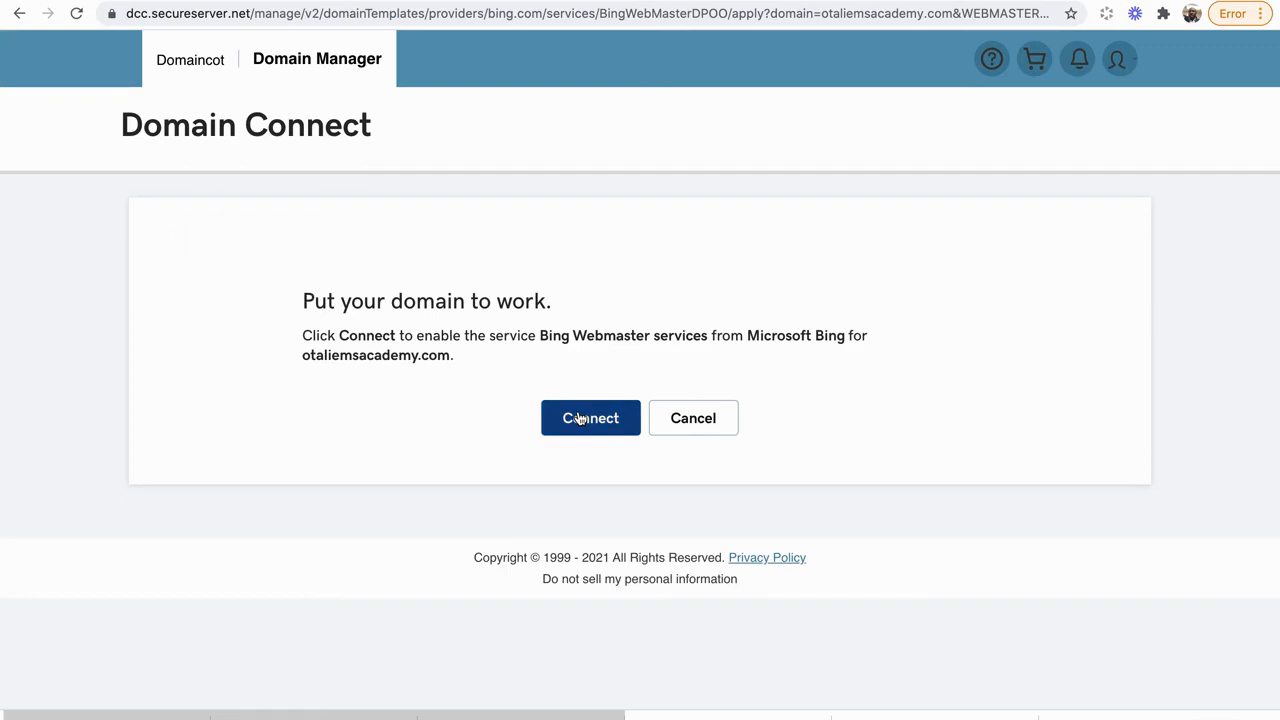
# - Connect via Domain Connect, leaving otaliemsacademy.com verification pending for up to 48 hours
pyautogui.click(590, 418)
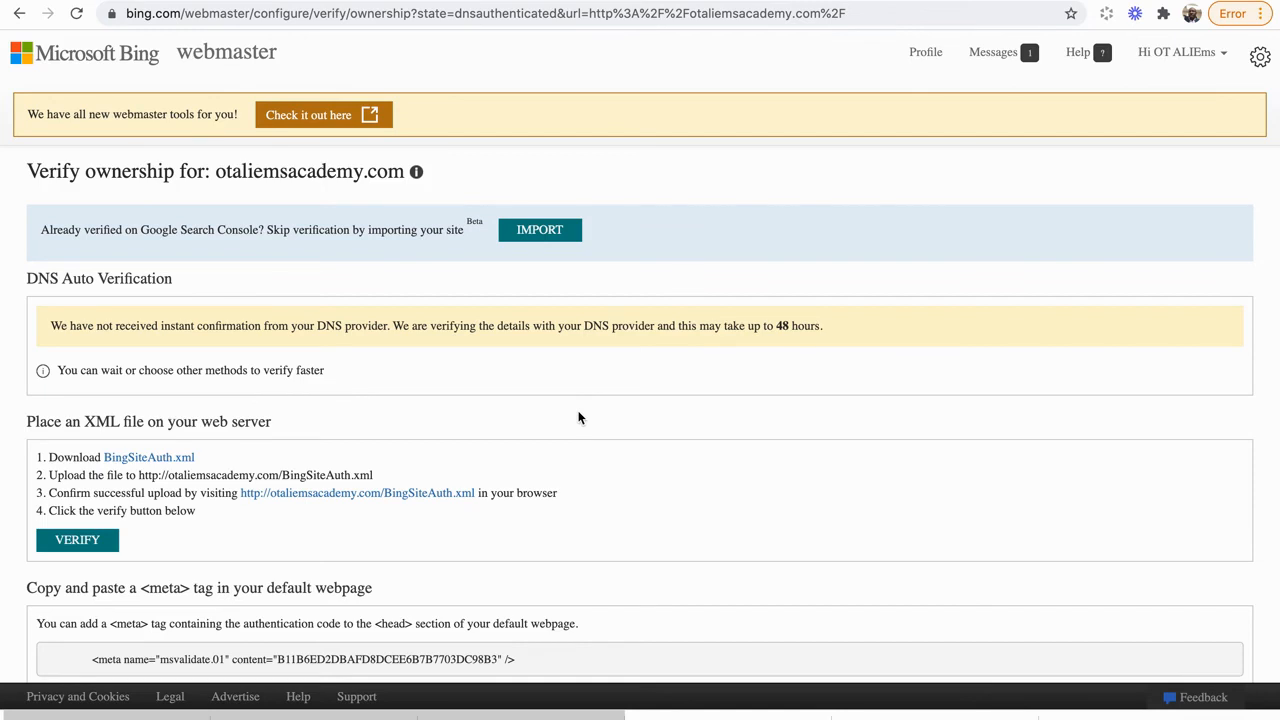
pyautogui.moveTo(256, 344)
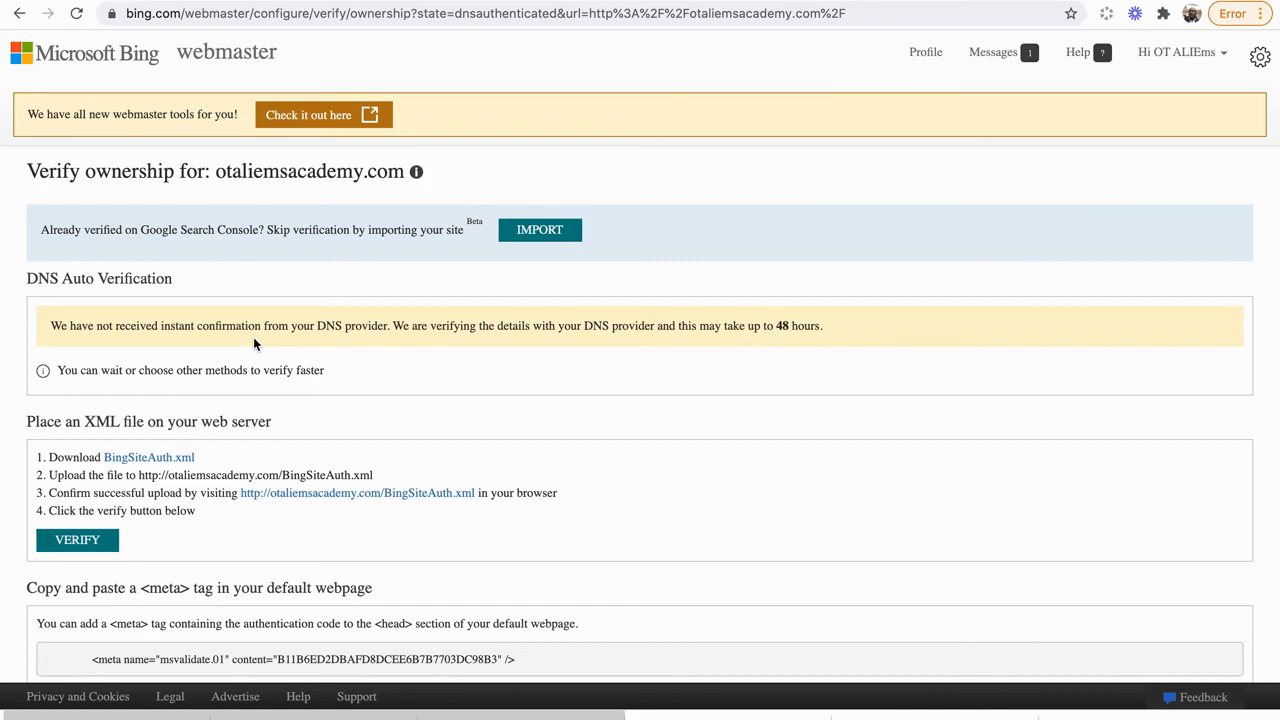
pyautogui.moveTo(268, 364)
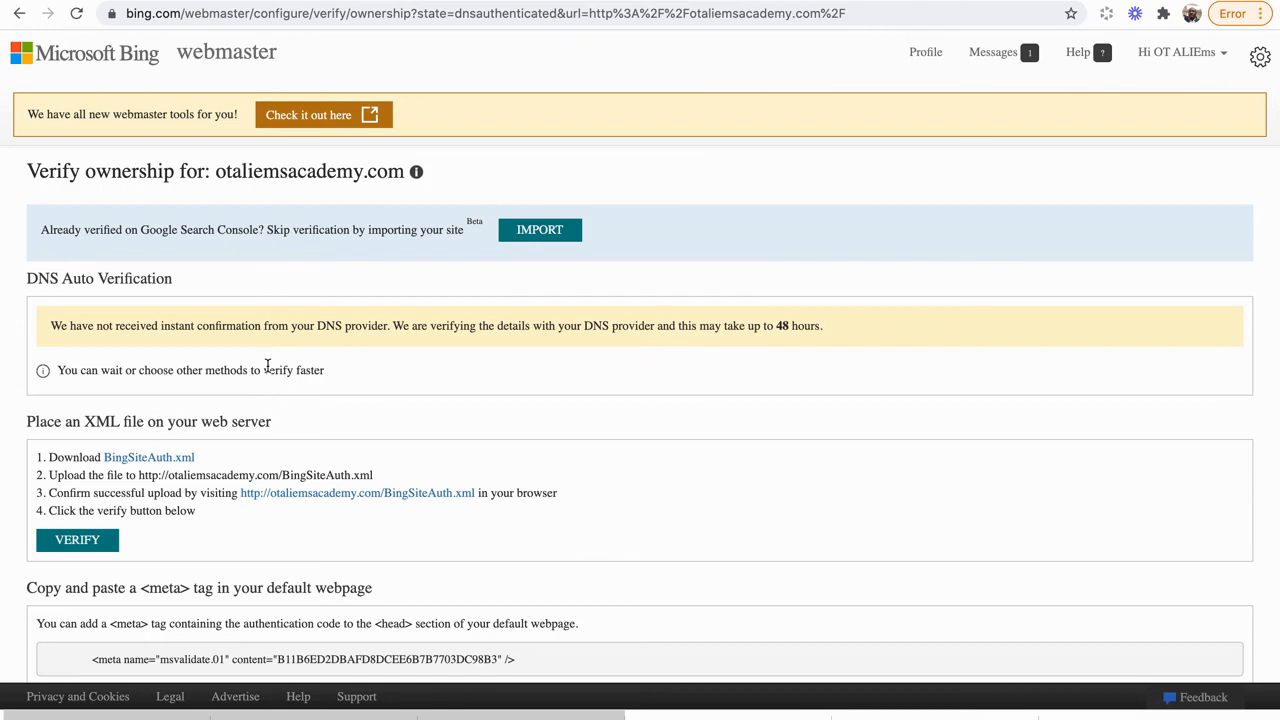